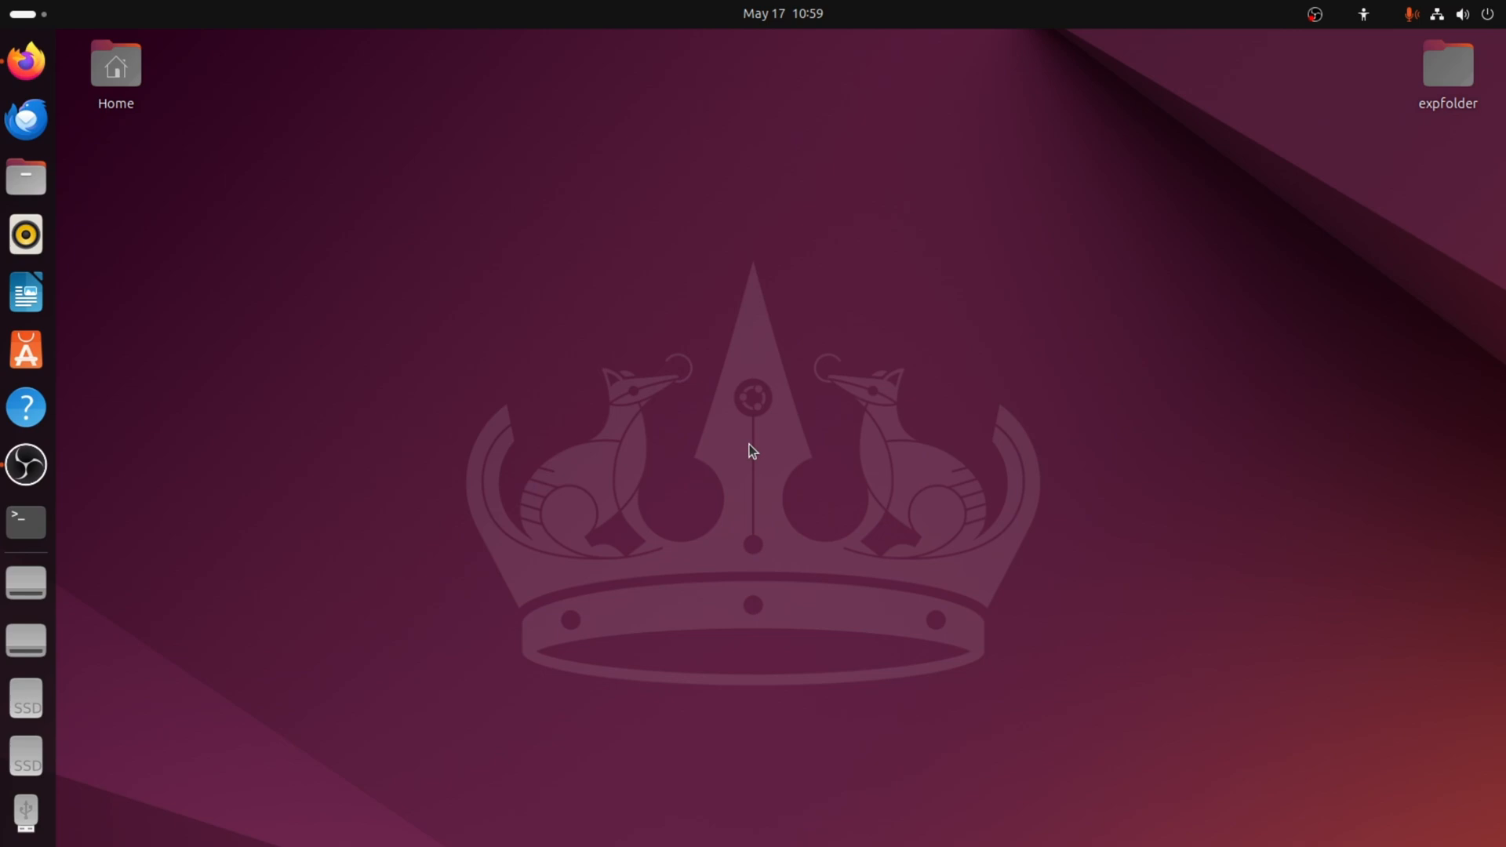
- Open a terminal and run whoami to show the logged-in user
{"action": "left_click", "coordinate": [26, 521]}
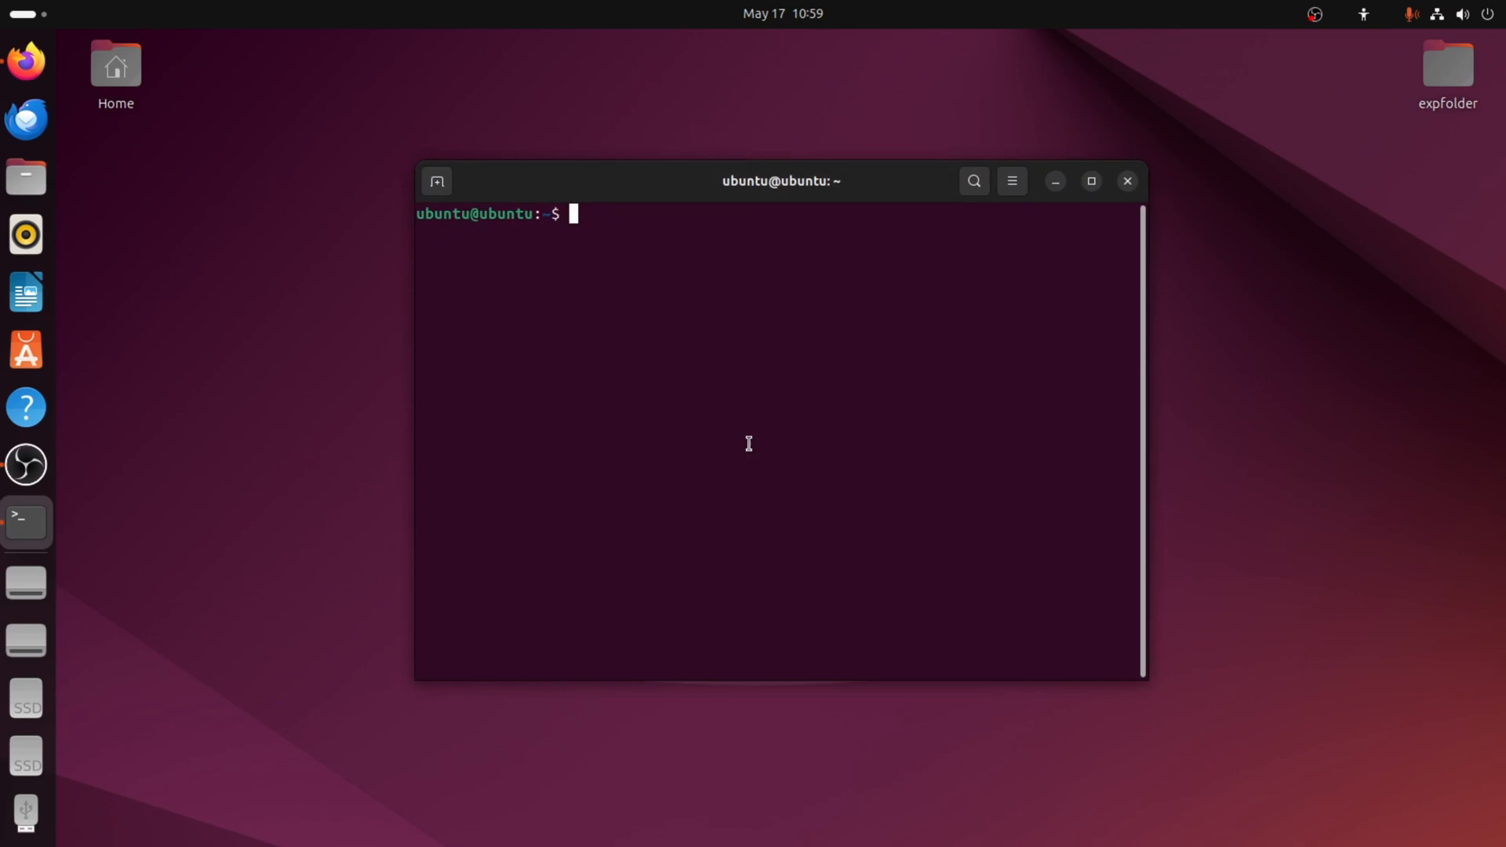
{"action": "mouse_move", "coordinate": [663, 317]}
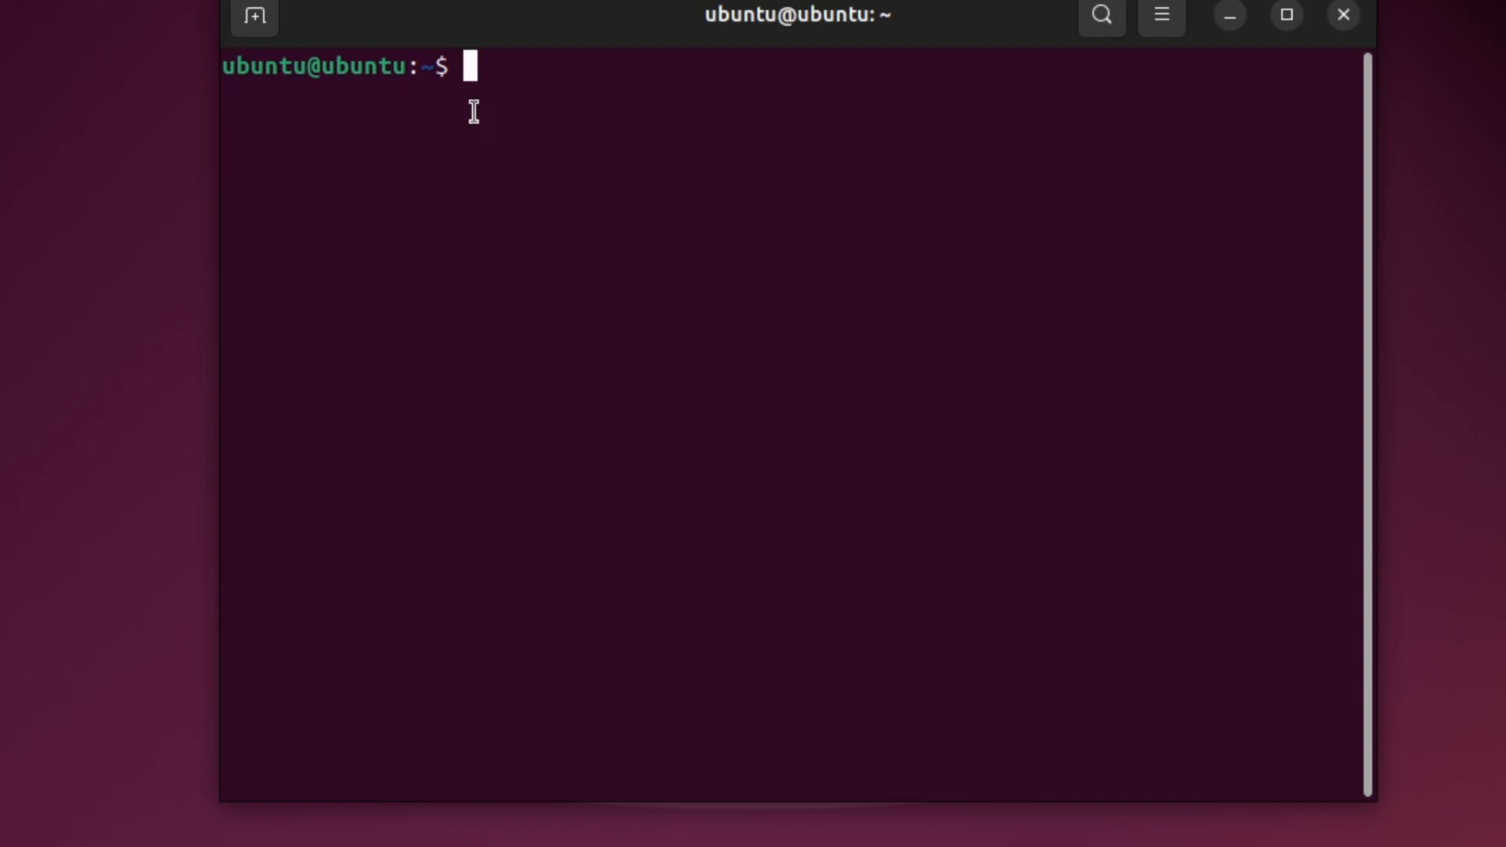
{"action": "type", "text": "whoami"}
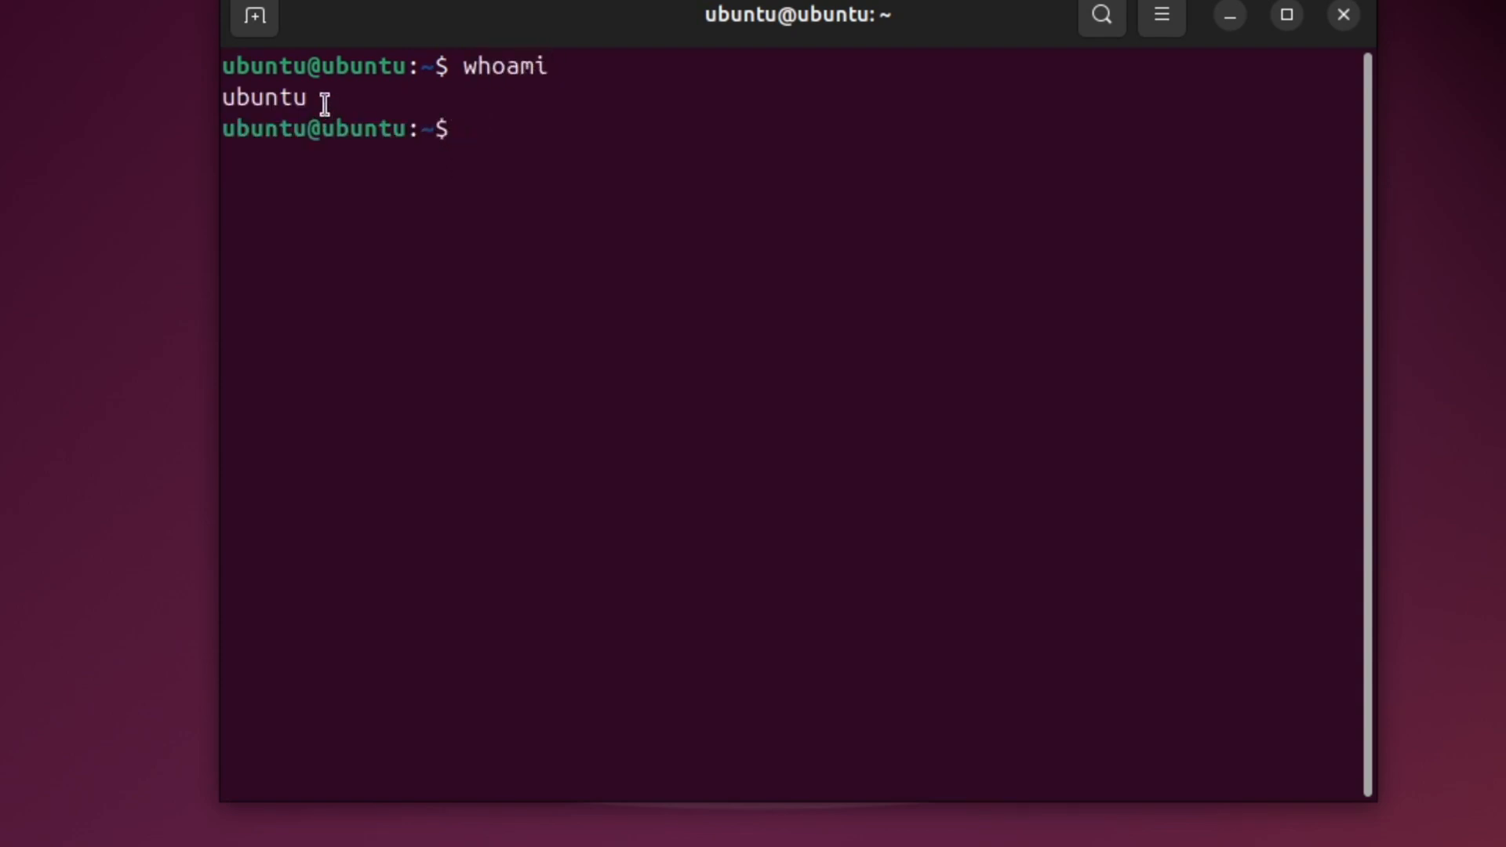
- Paste and edit the command into 'sudo usermod -l ubuntu2 ubuntu'
{"action": "right_click", "coordinate": [480, 129]}
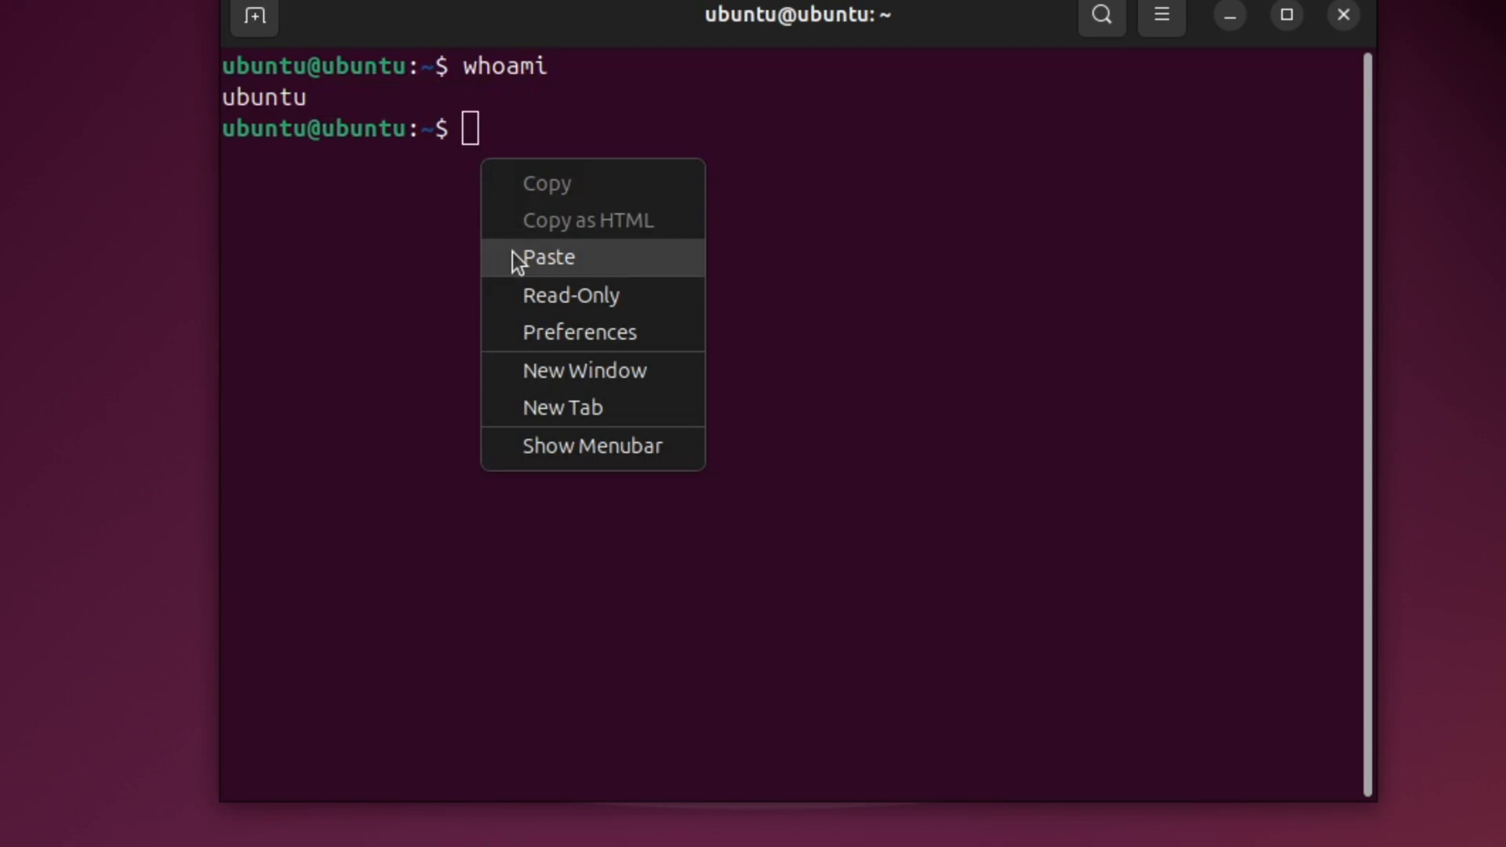
{"action": "left_click", "coordinate": [549, 257]}
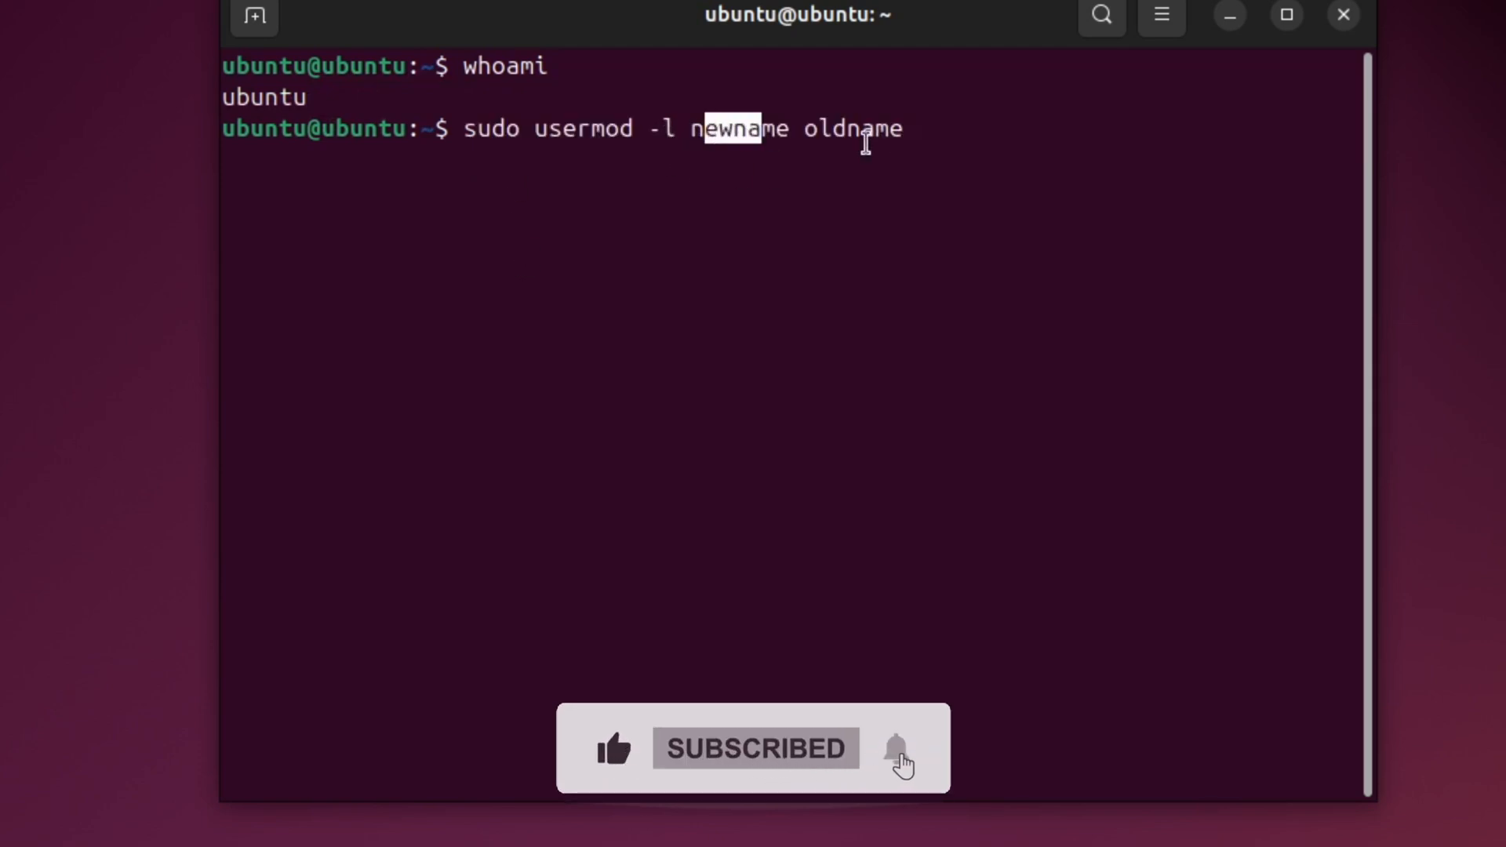
{"action": "key", "text": "BackSpace"}
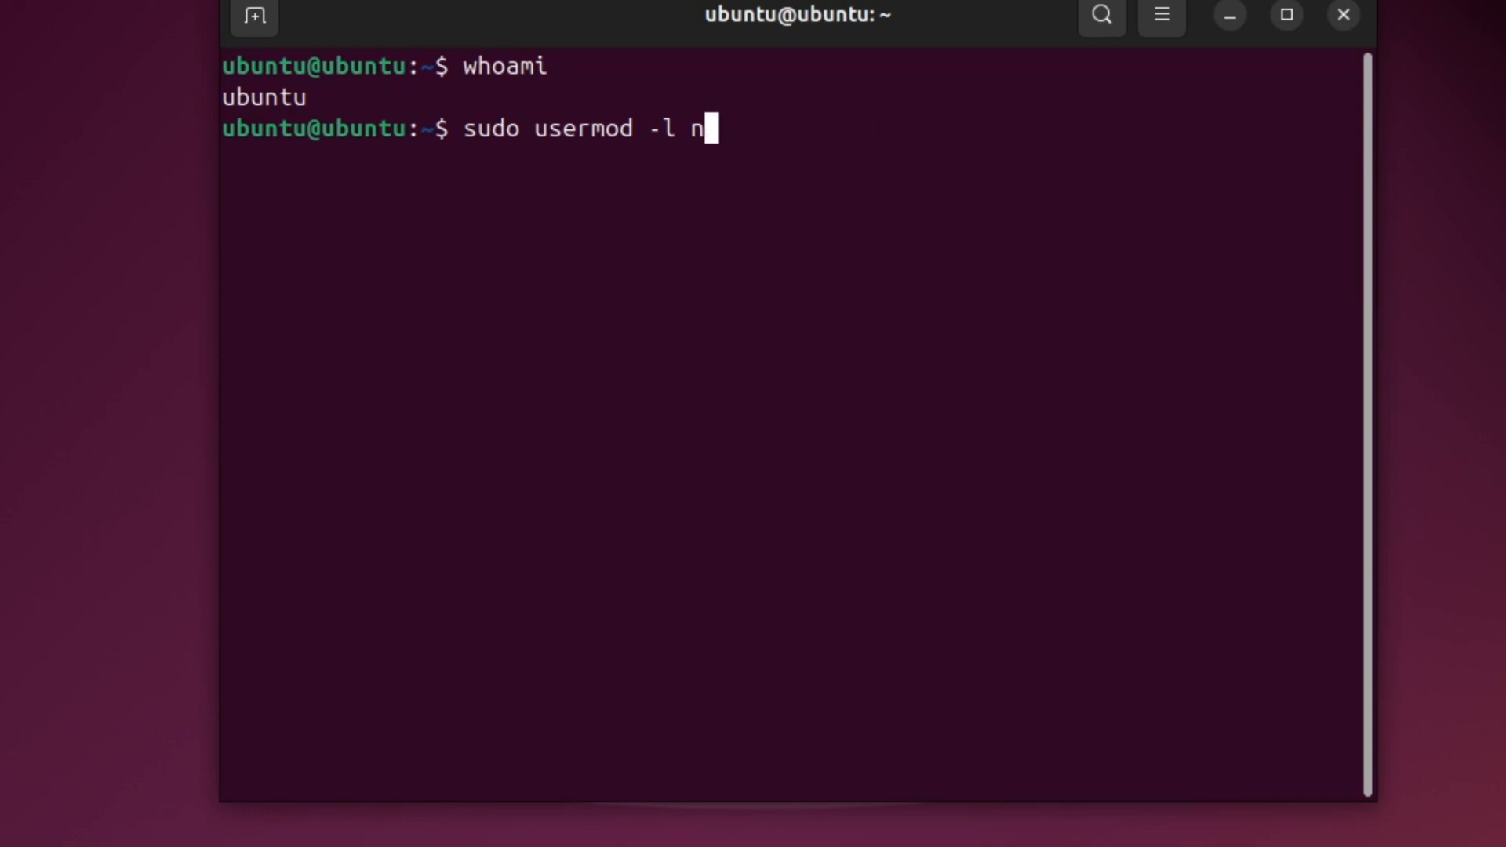
{"action": "key", "text": "BackSpace"}
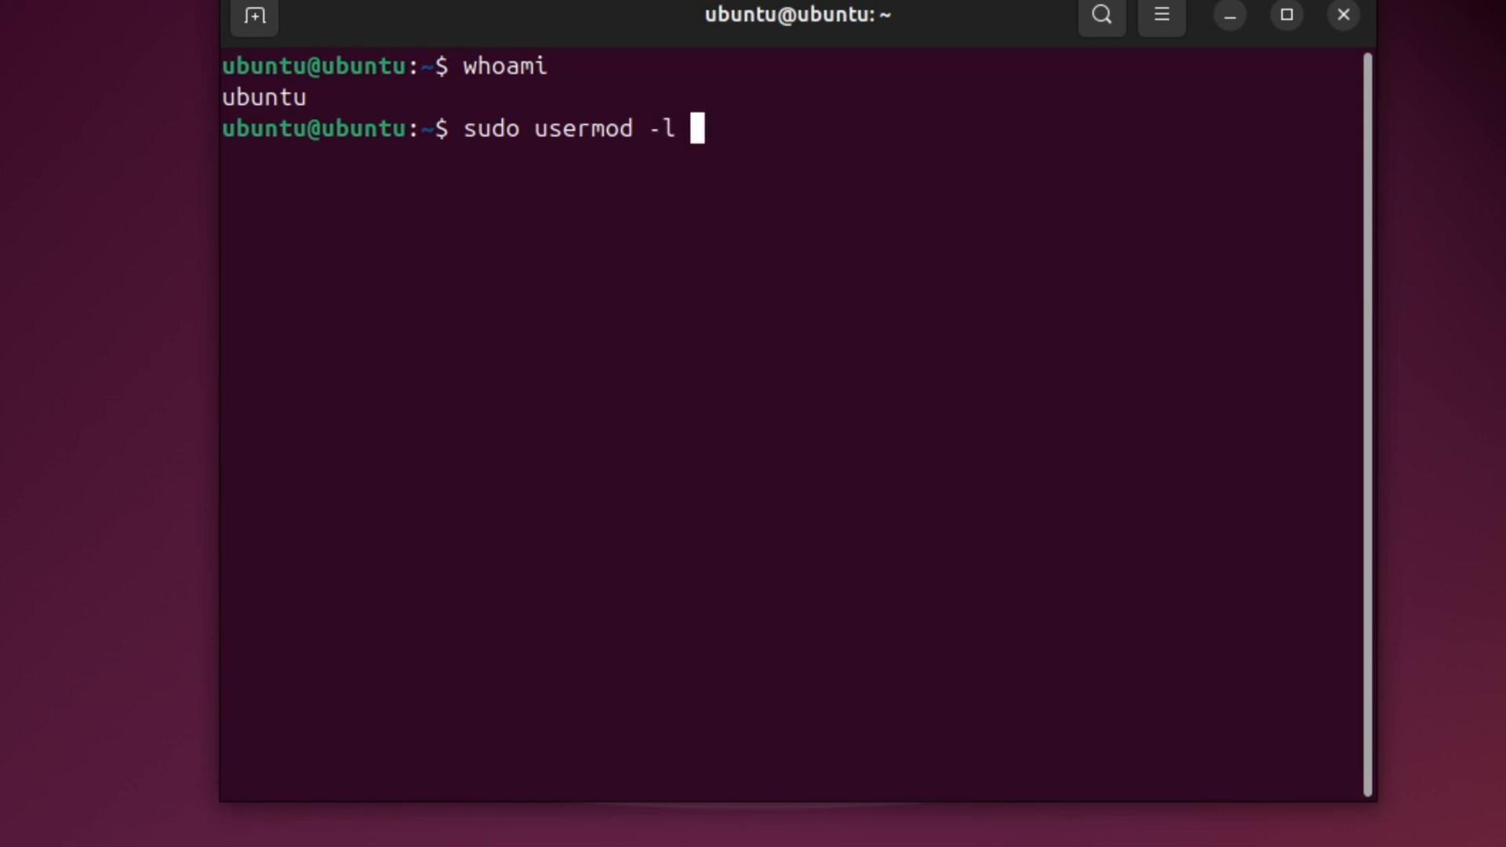
{"action": "type", "text": "ubuntu"}
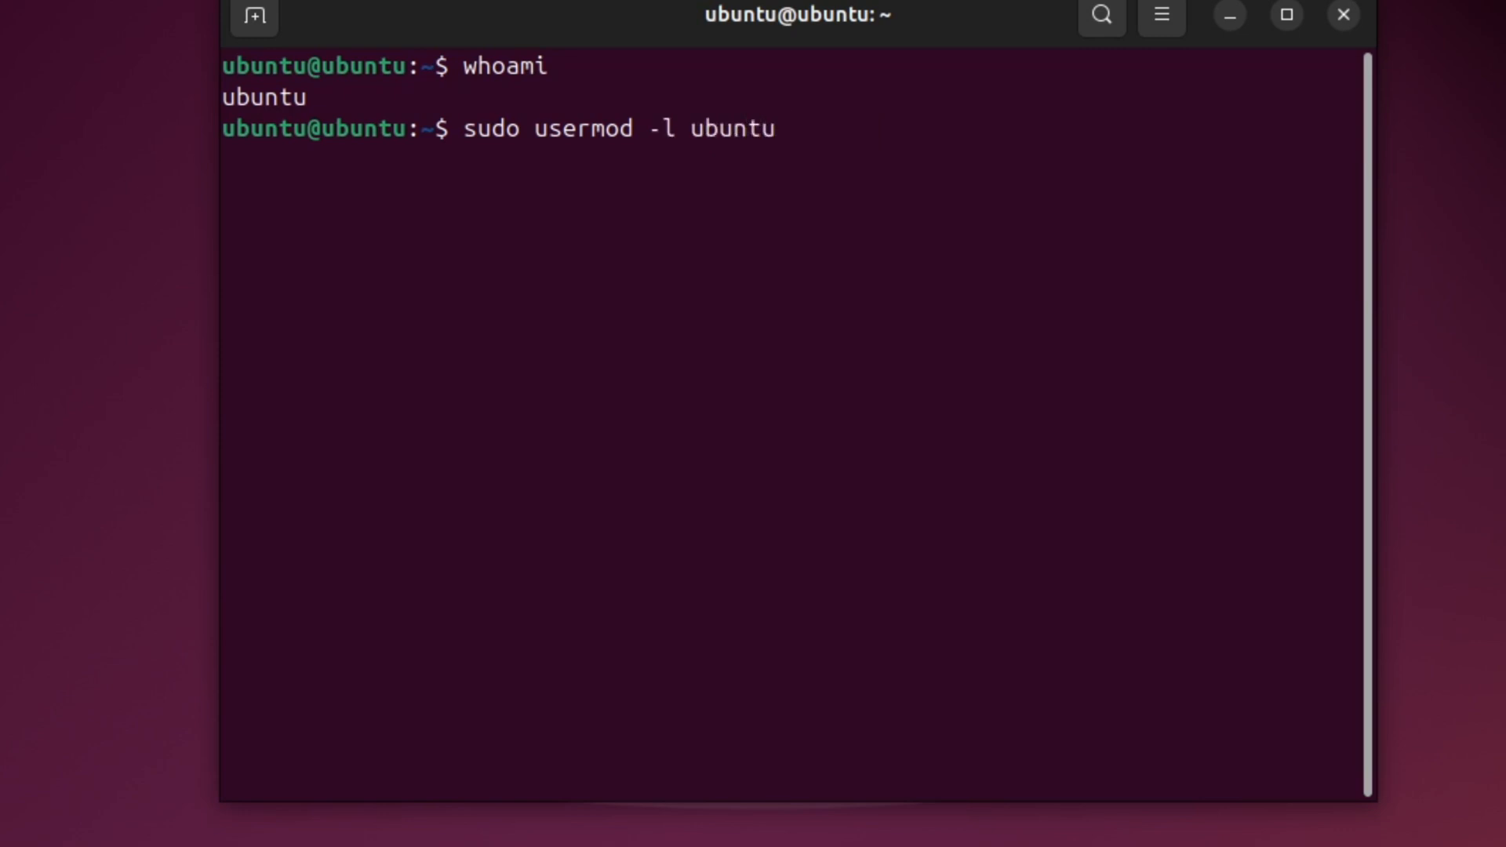
{"action": "type", "text": "2 ubuntu"}
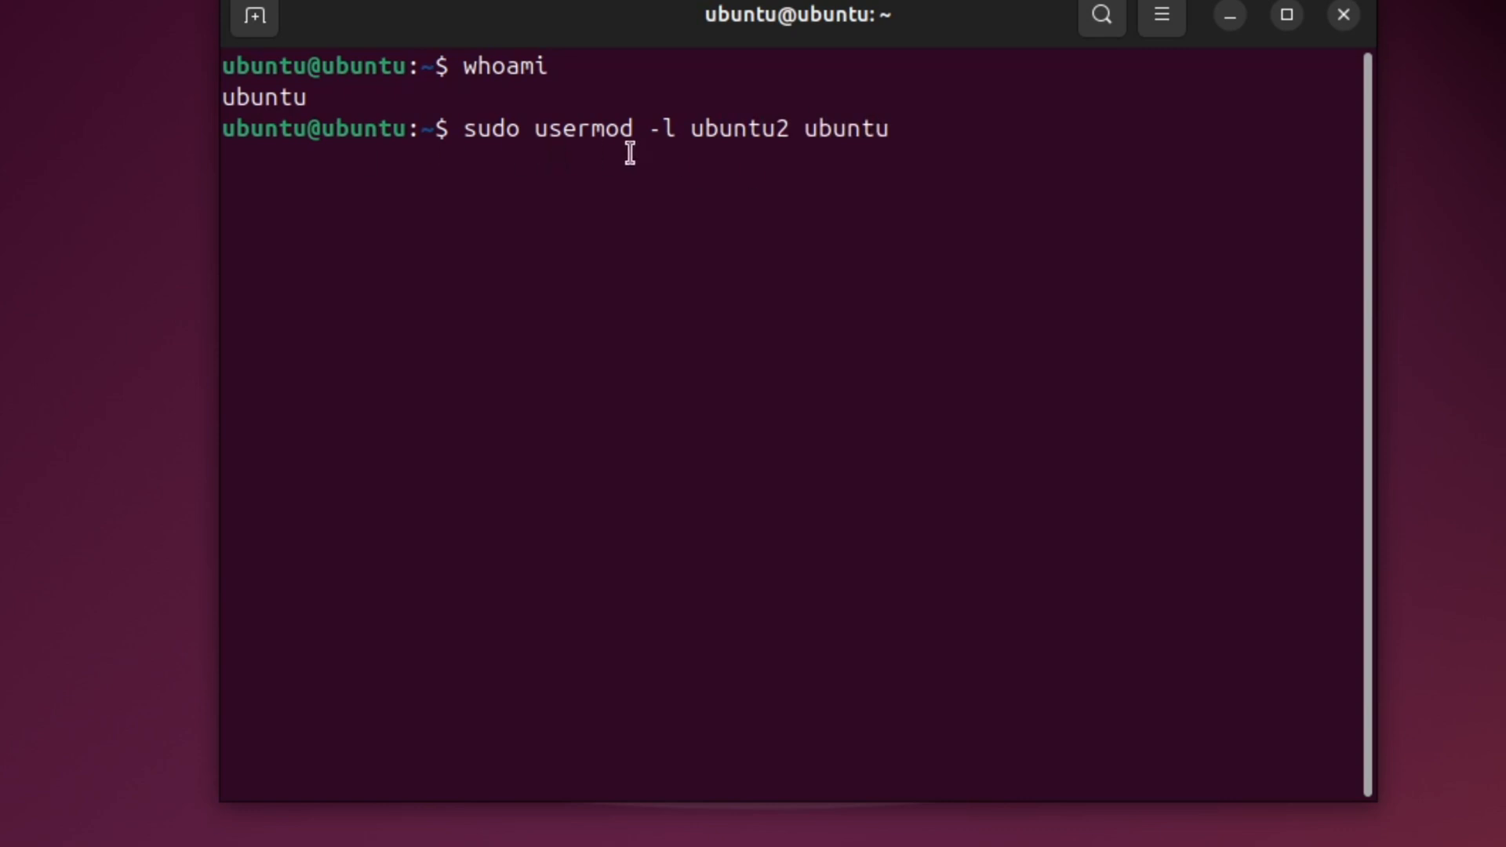
{"action": "mouse_move", "coordinate": [506, 163]}
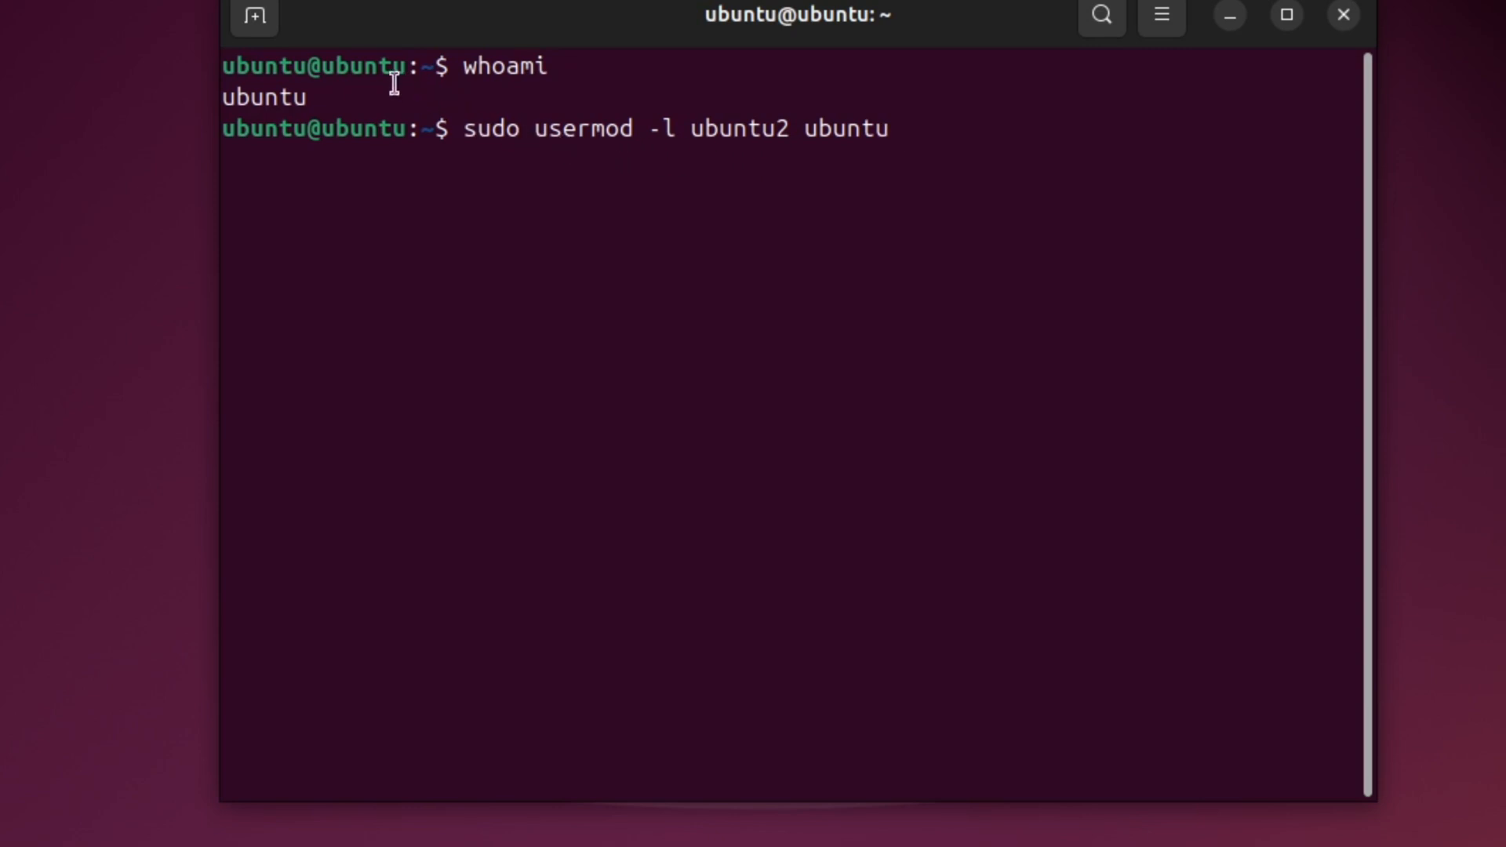
- Run reboot in a new terminal tab
{"action": "left_click", "coordinate": [254, 17]}
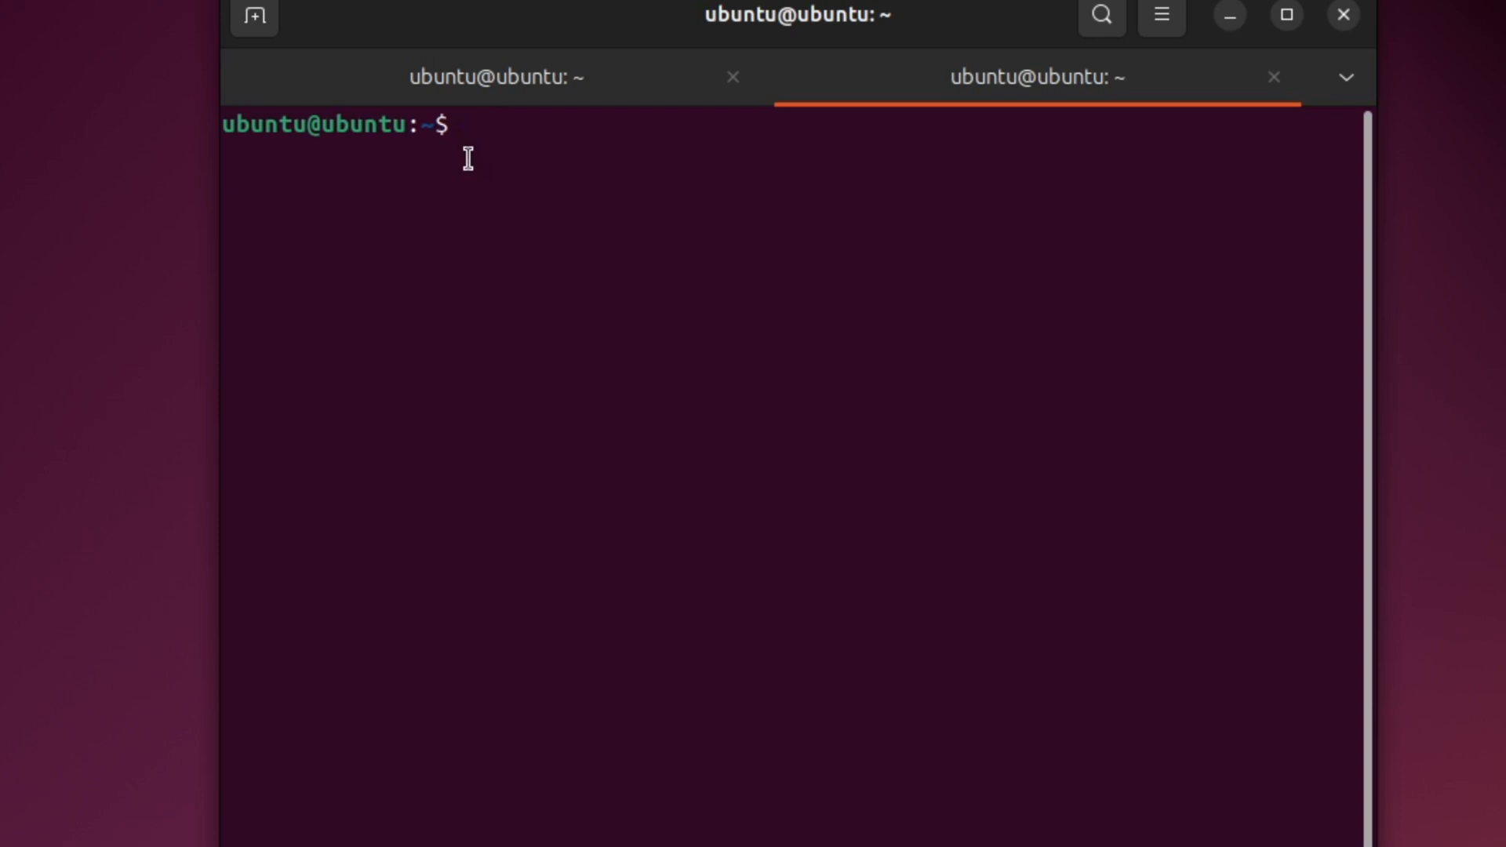
{"action": "type", "text": "r"}
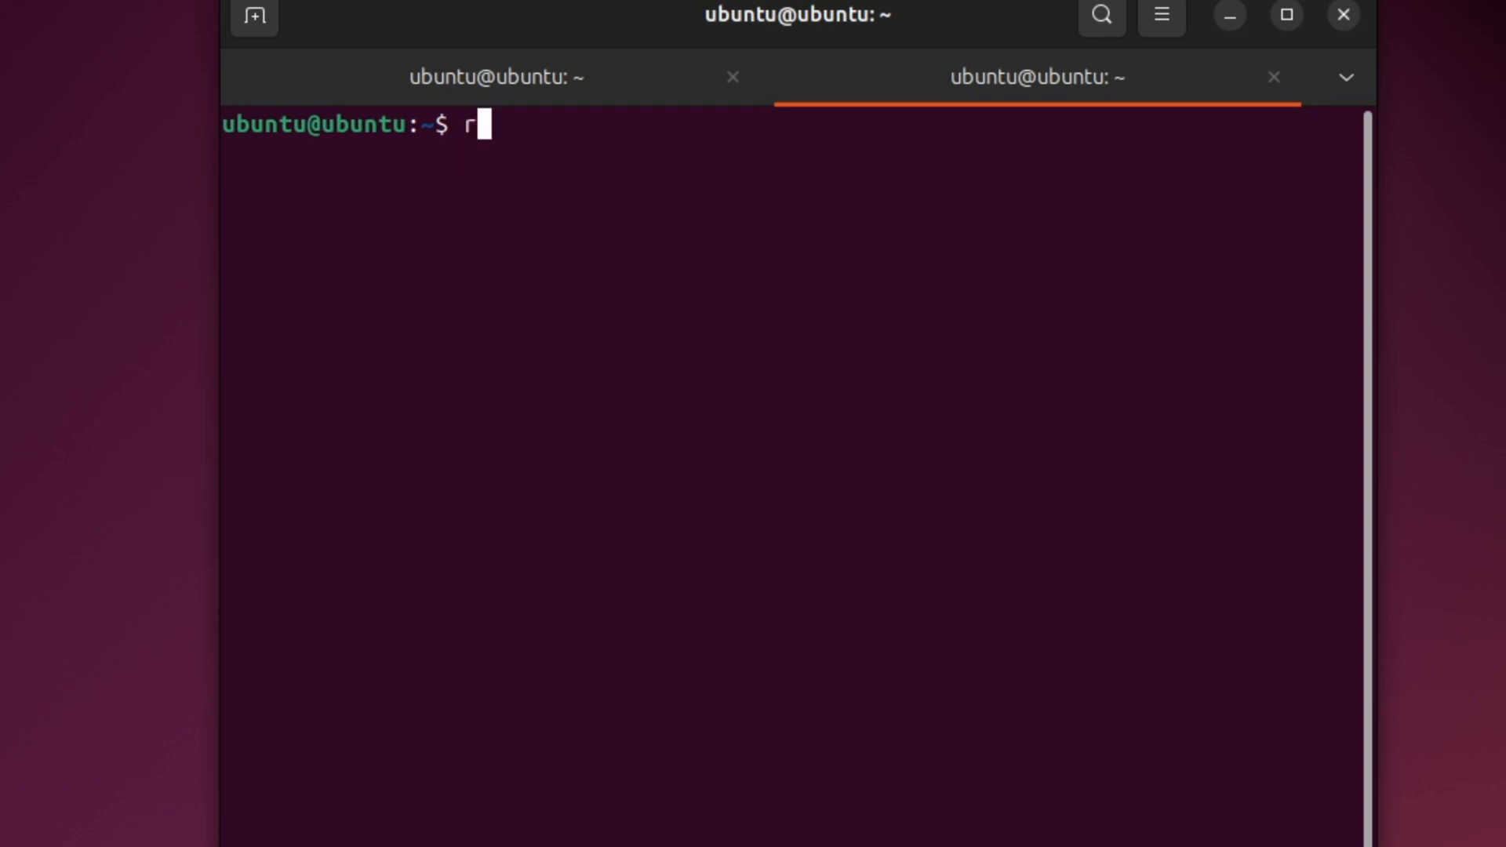
{"action": "type", "text": "eboot"}
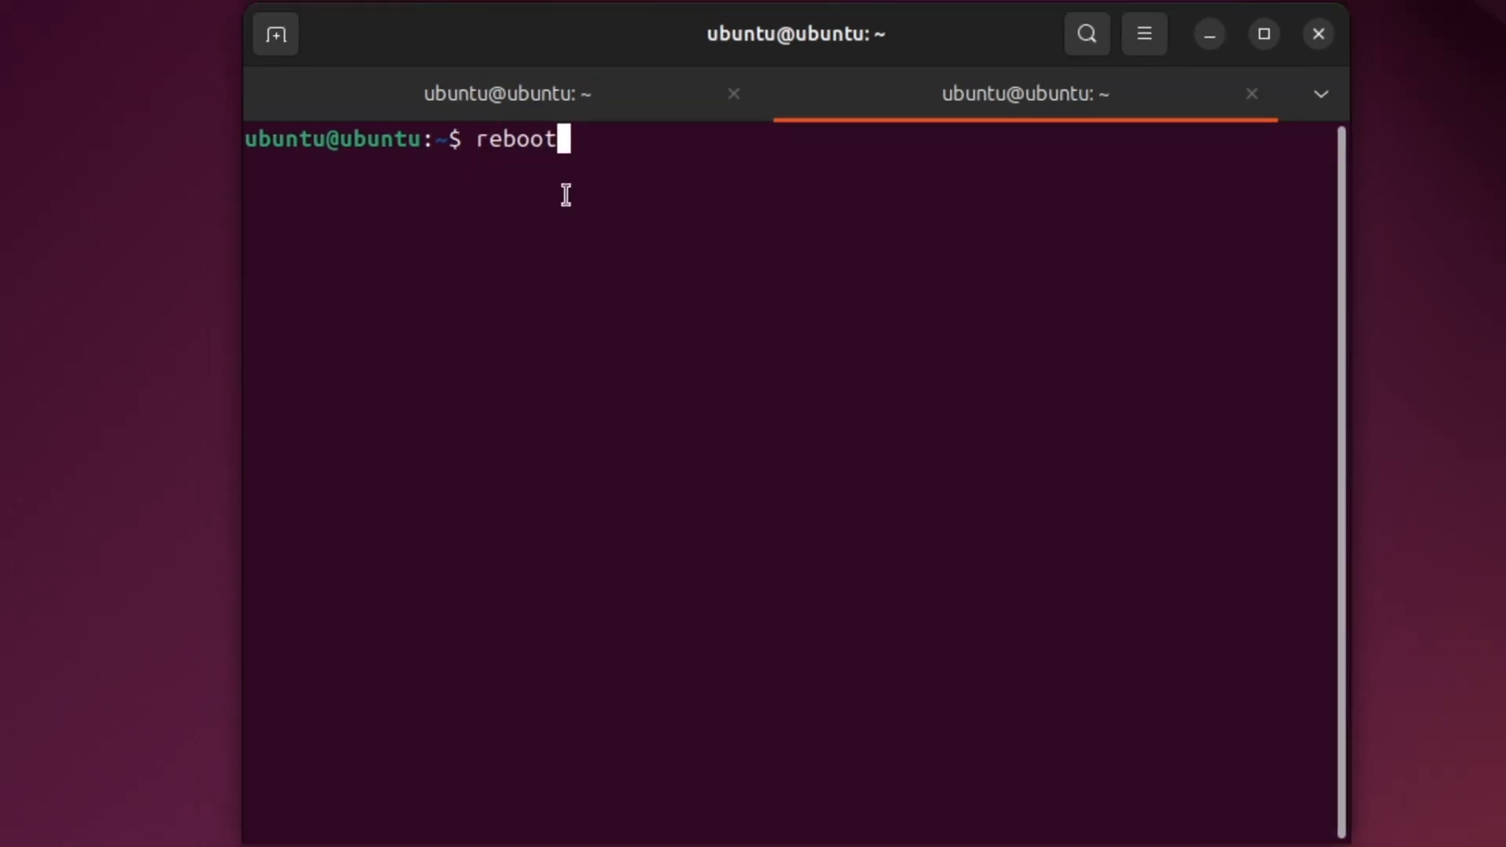
{"action": "key", "text": "Return"}
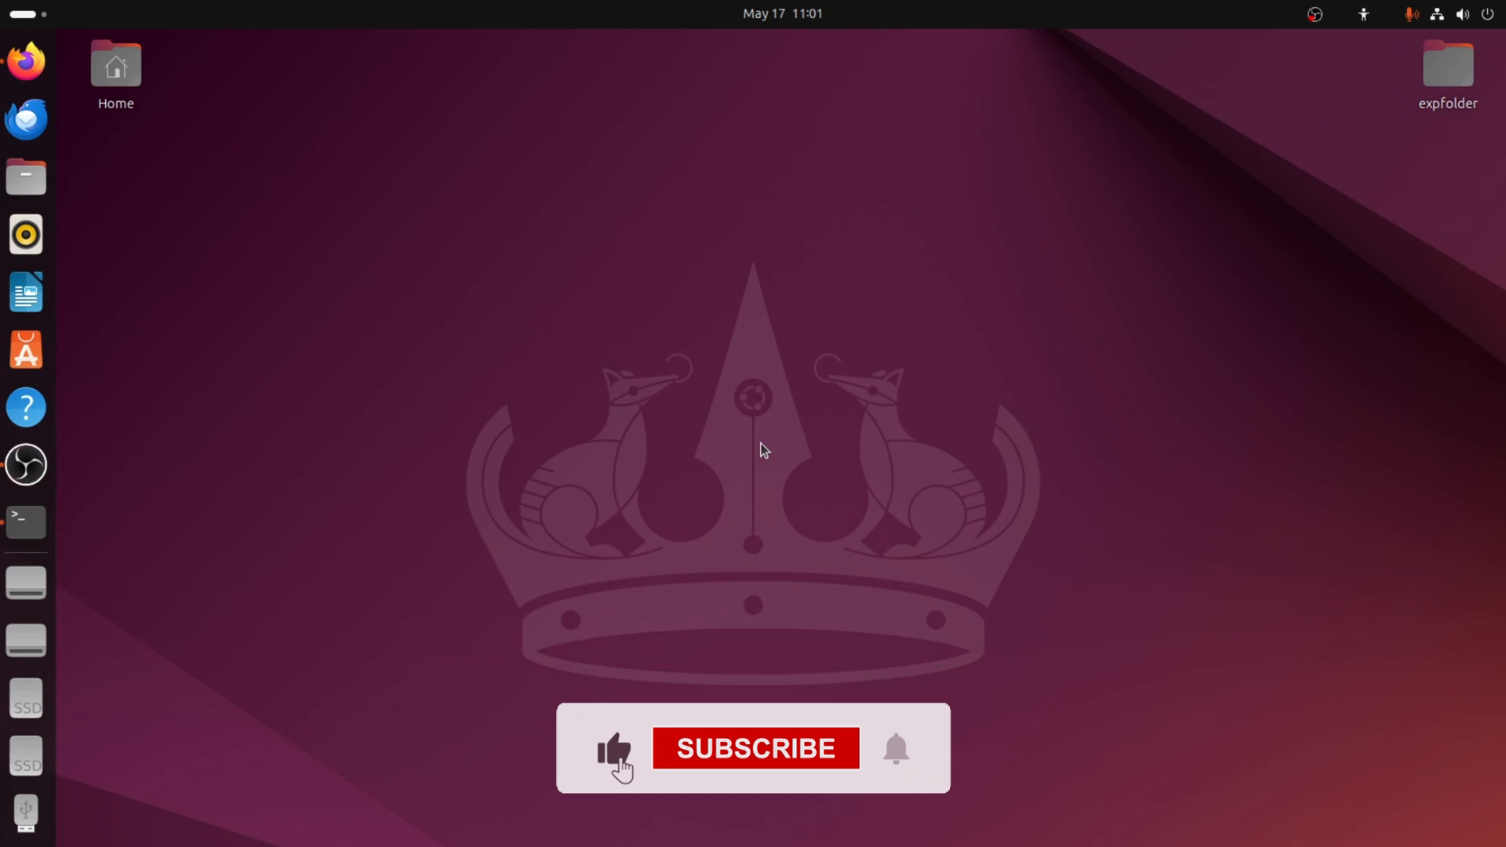
{"action": "left_click", "coordinate": [755, 748]}
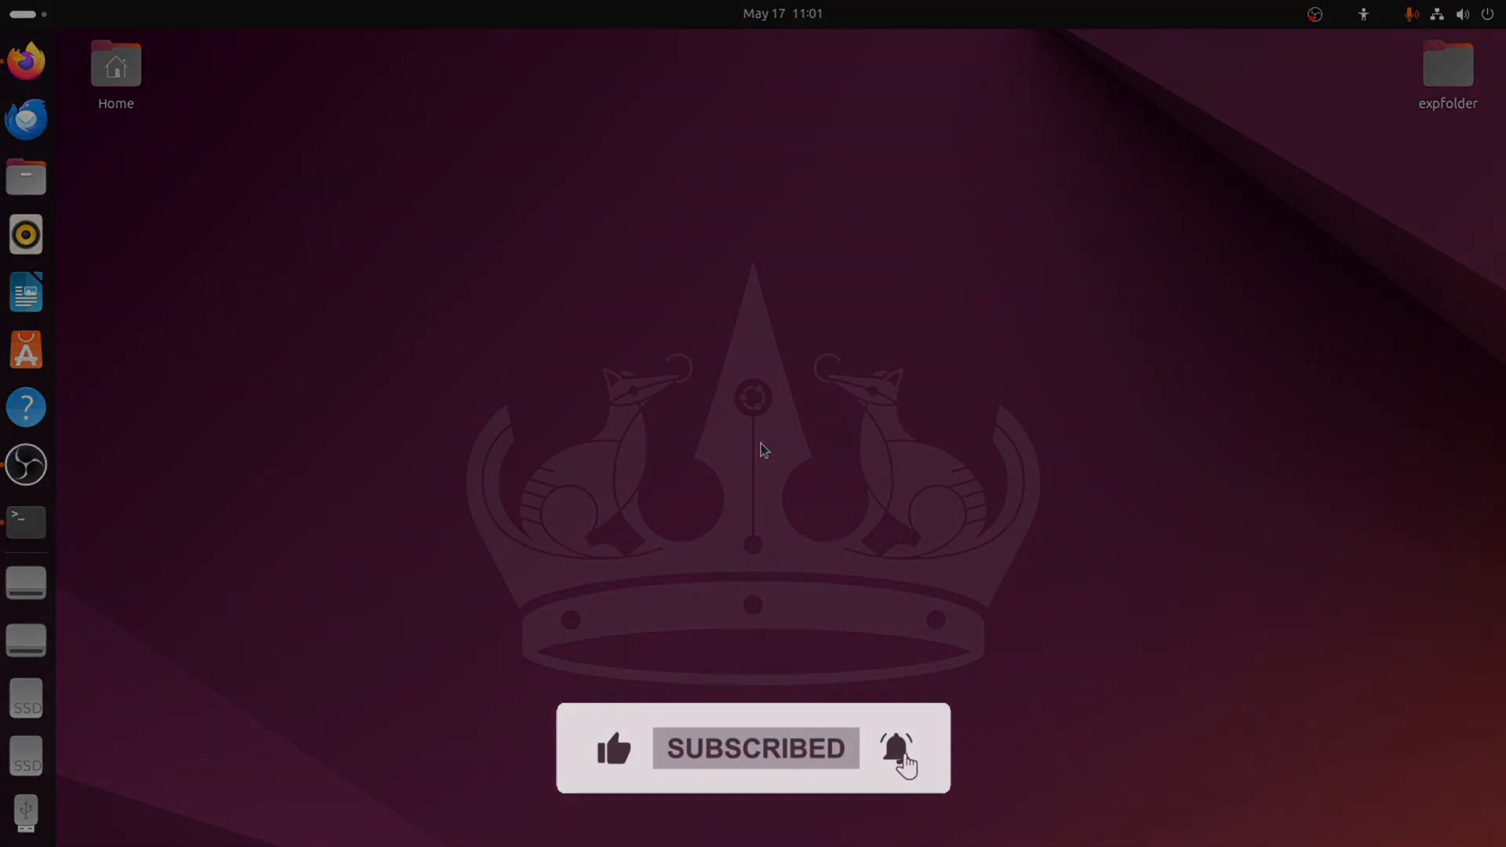